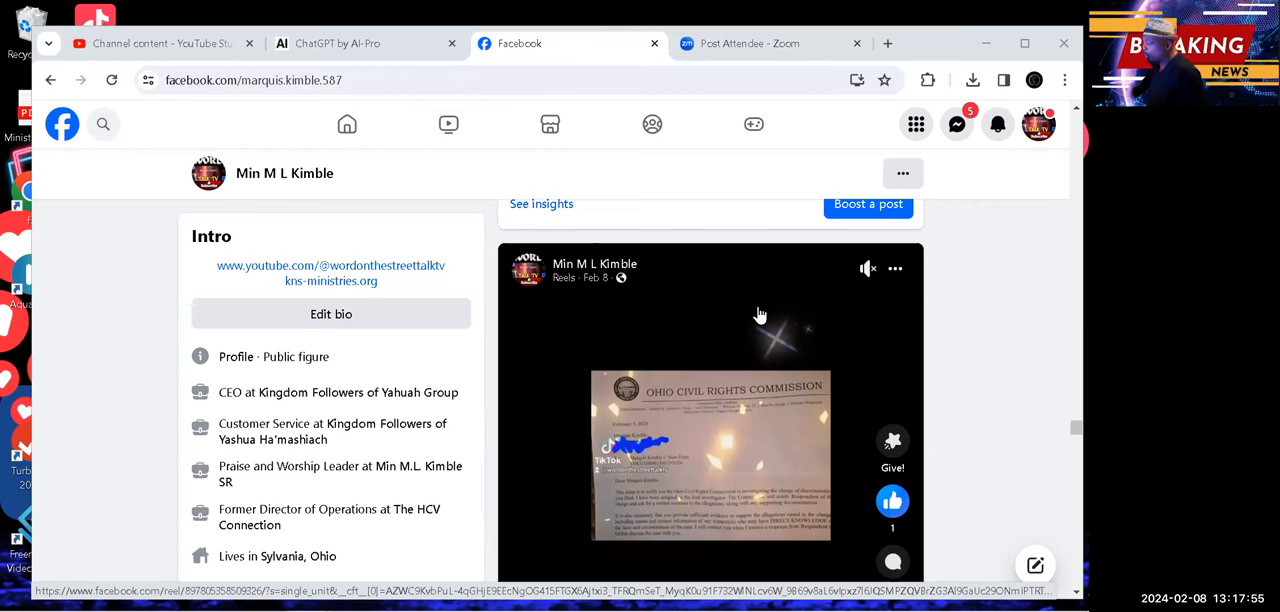
mouse_move(835, 120)
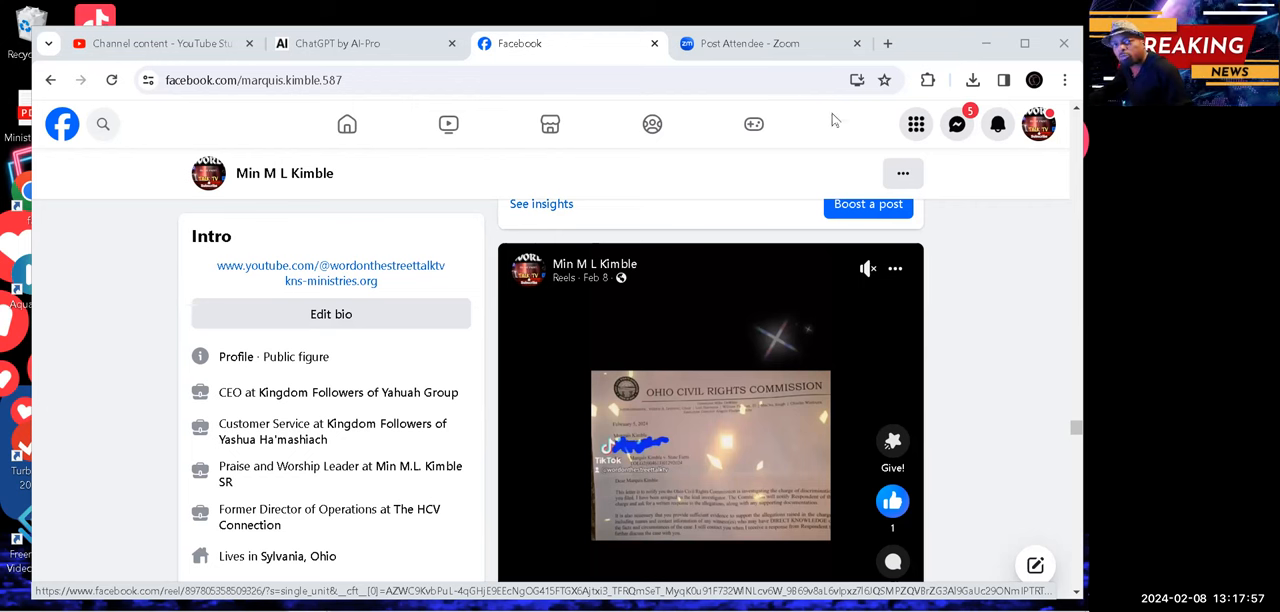